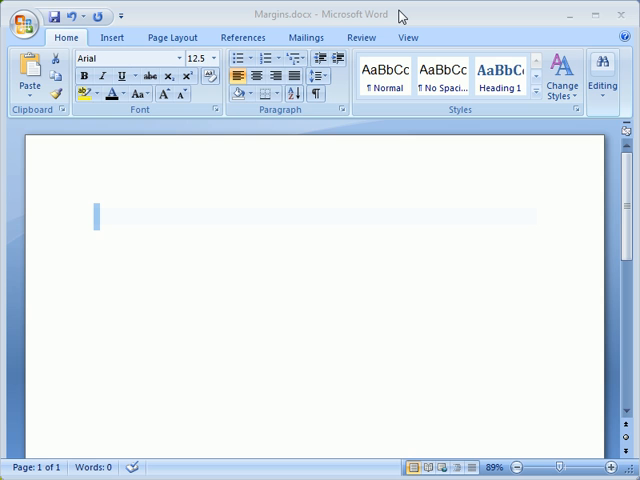
{"action": "mouse_move", "coordinate": [396, 16]}
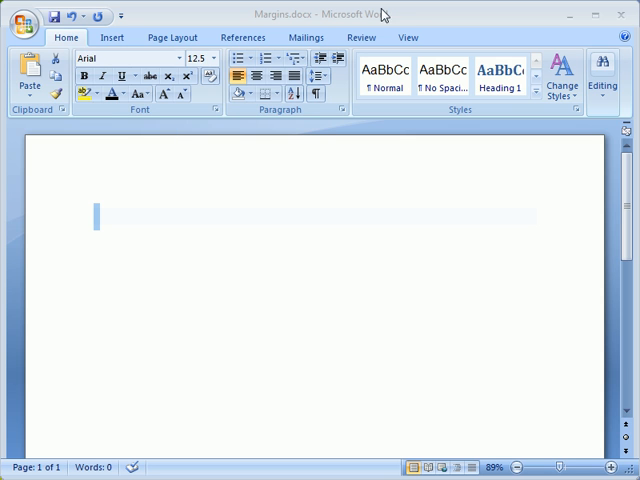
Show the Office menu with its recent documents list.
{"action": "left_click", "coordinate": [24, 16]}
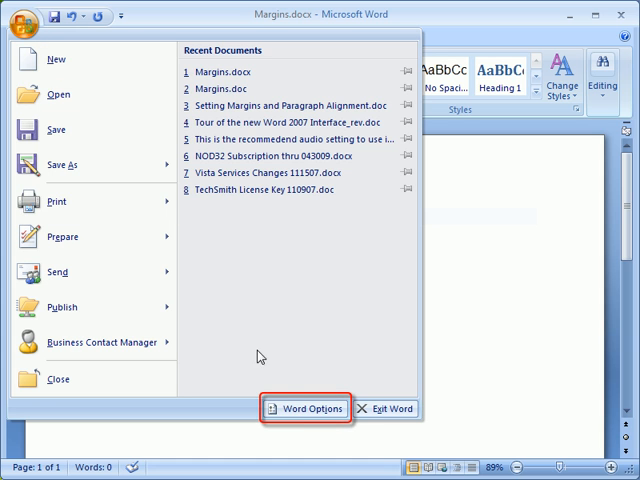
Enable Show text boundaries in Word Options > Advanced so the text area is outlined.
{"action": "left_click", "coordinate": [308, 408]}
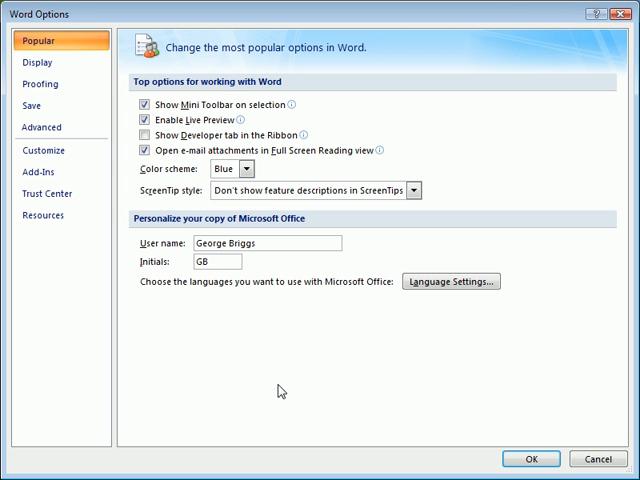
{"action": "mouse_move", "coordinate": [56, 128]}
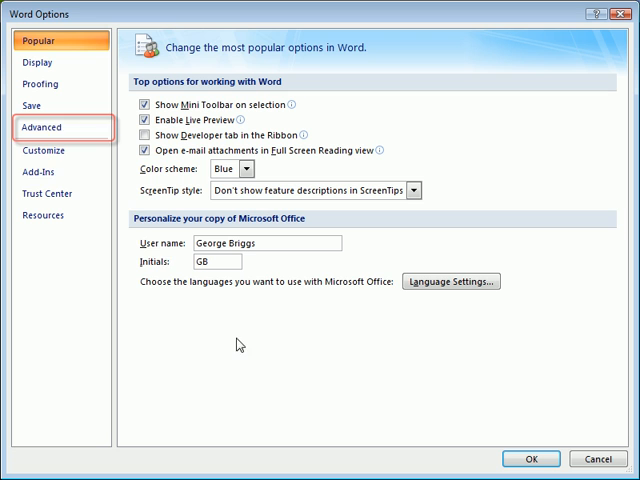
{"action": "mouse_move", "coordinate": [54, 128]}
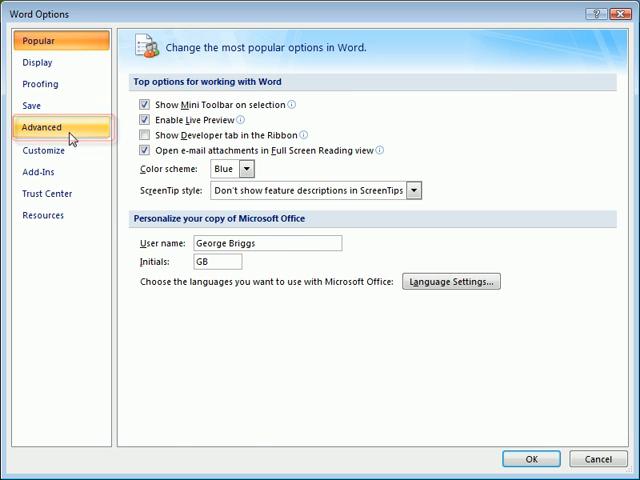
{"action": "left_click", "coordinate": [42, 128]}
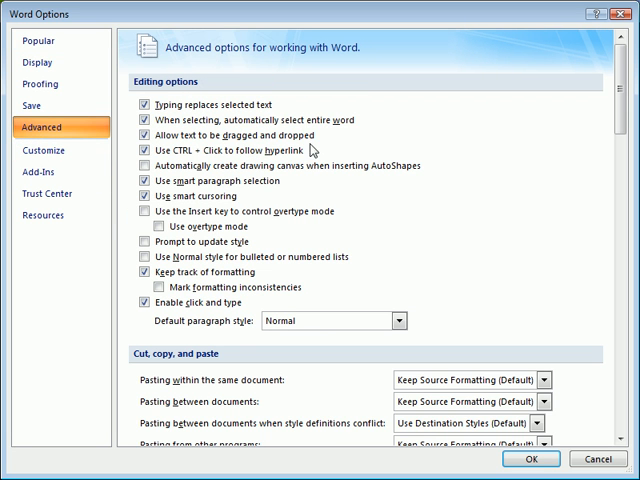
{"action": "scroll", "scroll_direction": "down", "scroll_amount": 3}
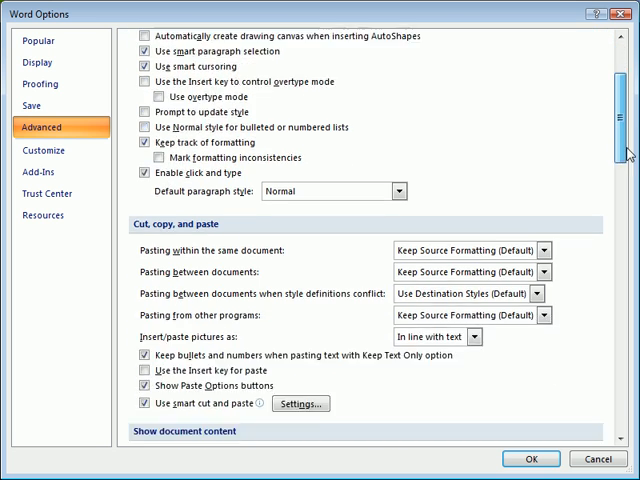
{"action": "scroll", "scroll_direction": "down", "scroll_amount": 3}
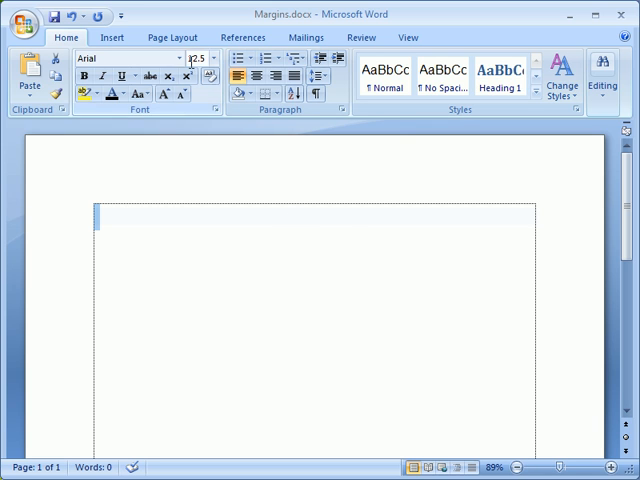
Show the Margins gallery of preset page margins from Page Layout.
{"action": "left_click", "coordinate": [172, 36]}
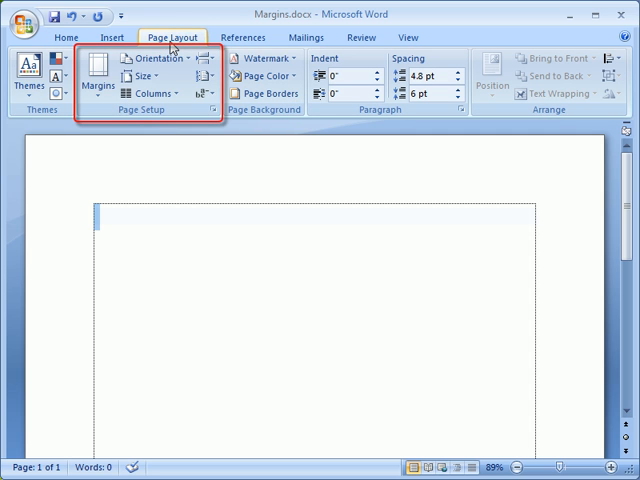
{"action": "left_click", "coordinate": [96, 76]}
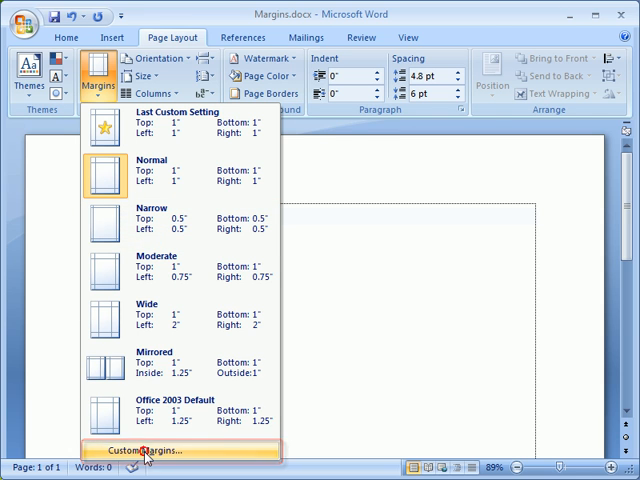
Apply custom margins to the whole document through the Page Setup dialog.
{"action": "left_click", "coordinate": [146, 450]}
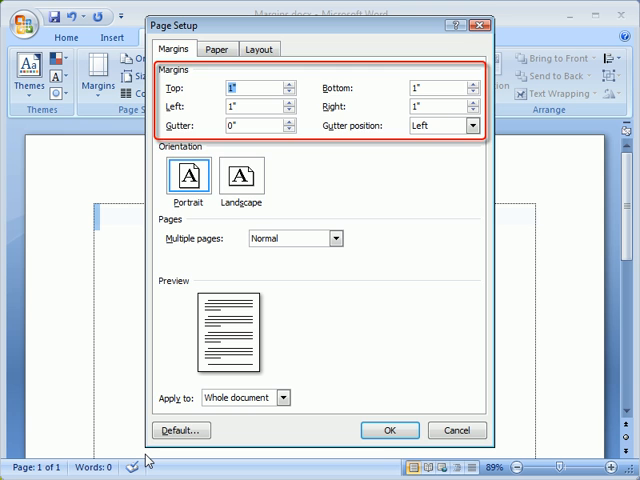
{"action": "mouse_move", "coordinate": [324, 452]}
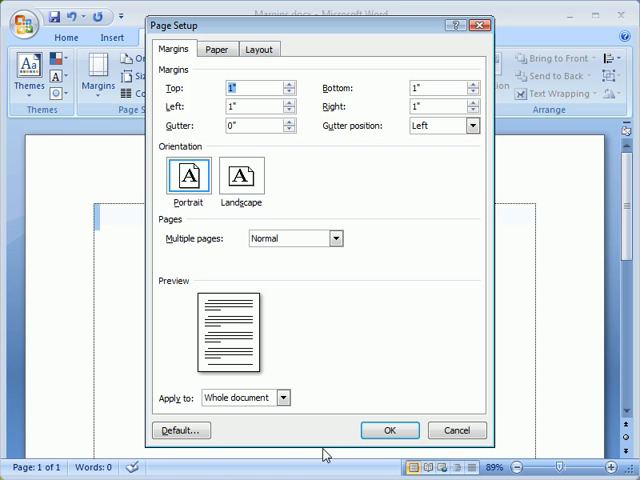
{"action": "left_click", "coordinate": [390, 430]}
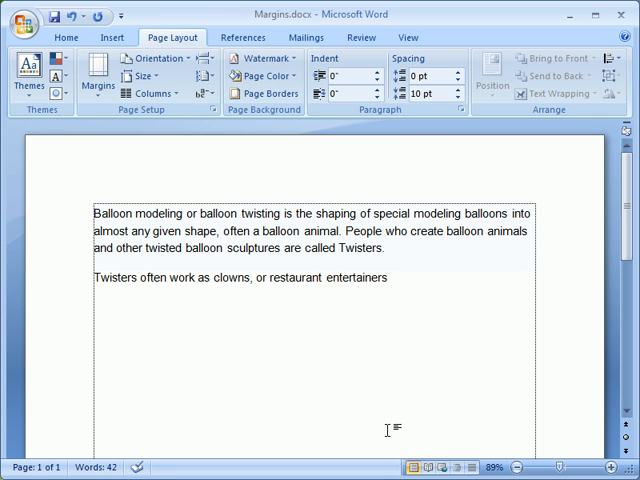
Try centering the balloon paragraph from the Home commands, then return it to justified.
{"action": "left_click", "coordinate": [388, 278]}
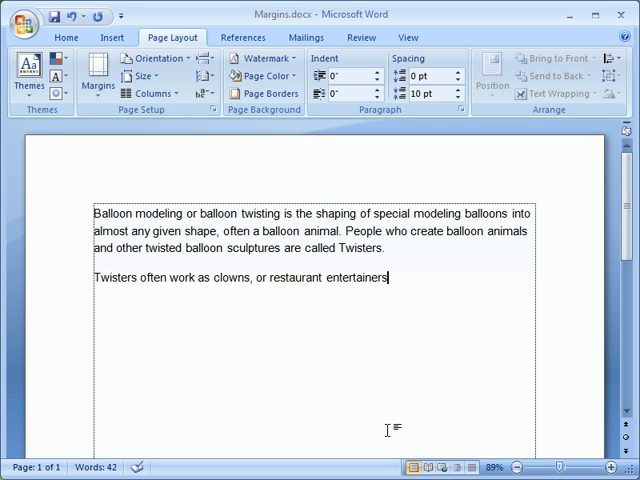
{"action": "mouse_move", "coordinate": [252, 244]}
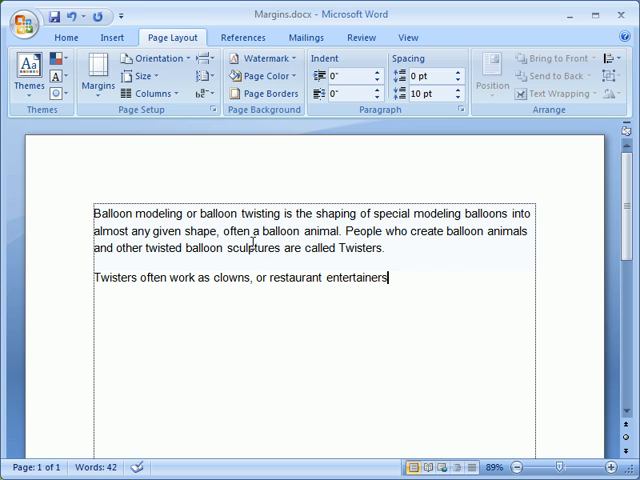
{"action": "left_click", "coordinate": [436, 98]}
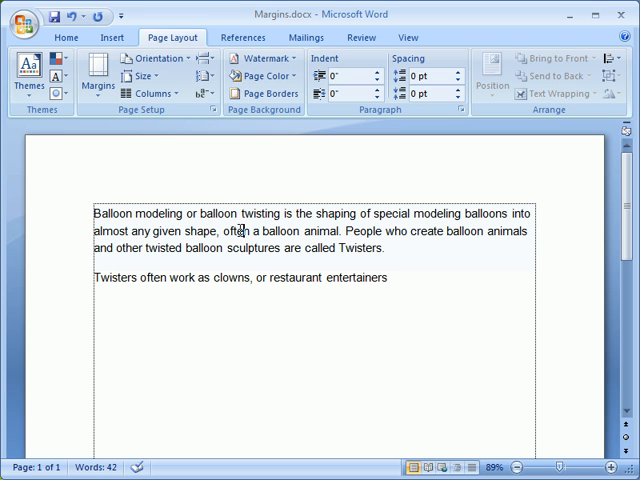
{"action": "left_click", "coordinate": [66, 36]}
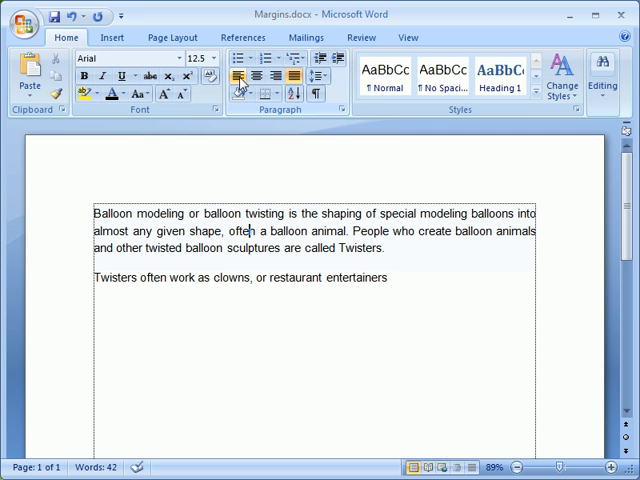
{"action": "left_click", "coordinate": [256, 76]}
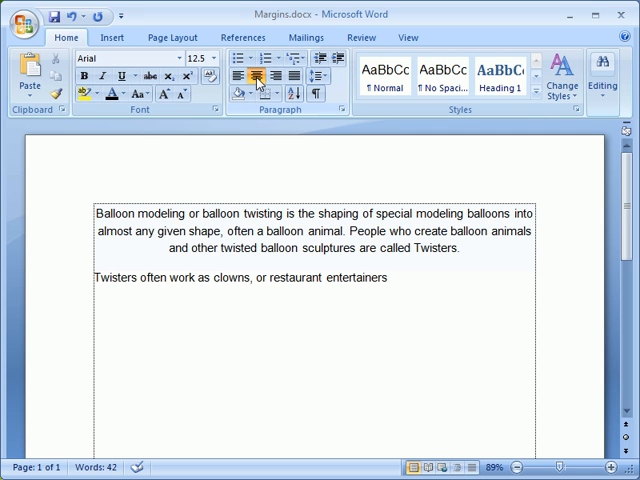
{"action": "left_click", "coordinate": [276, 78]}
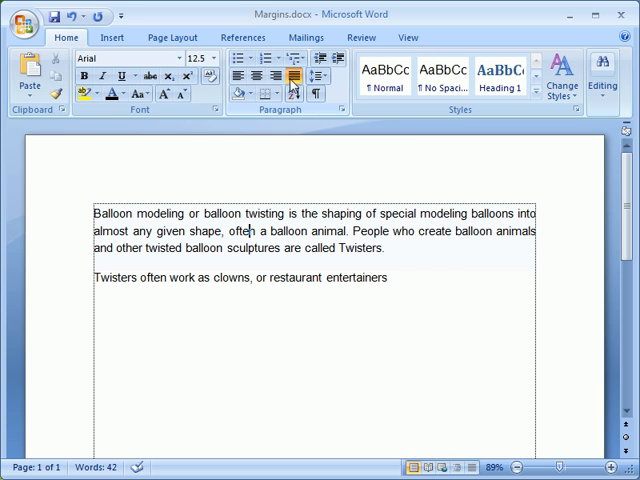
{"action": "left_click", "coordinate": [240, 76]}
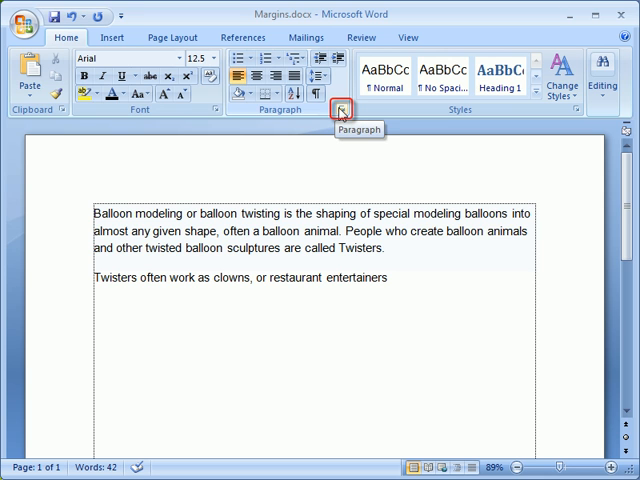
Set the balloon paragraph to Centered, left indent 0.3" and 24 pt space before via the Paragraph dialog.
{"action": "left_click", "coordinate": [346, 110]}
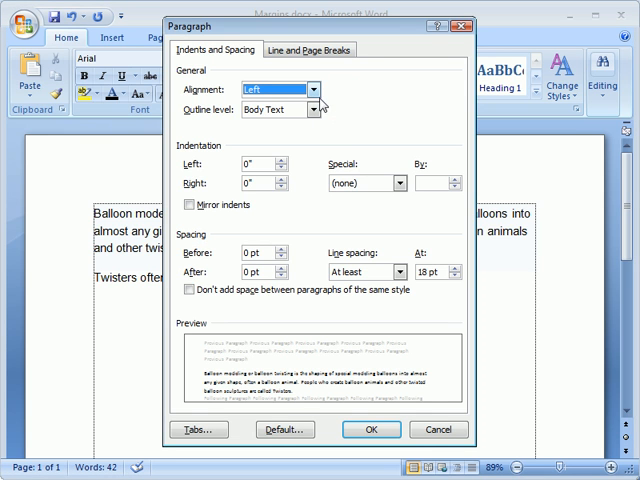
{"action": "left_click", "coordinate": [312, 90]}
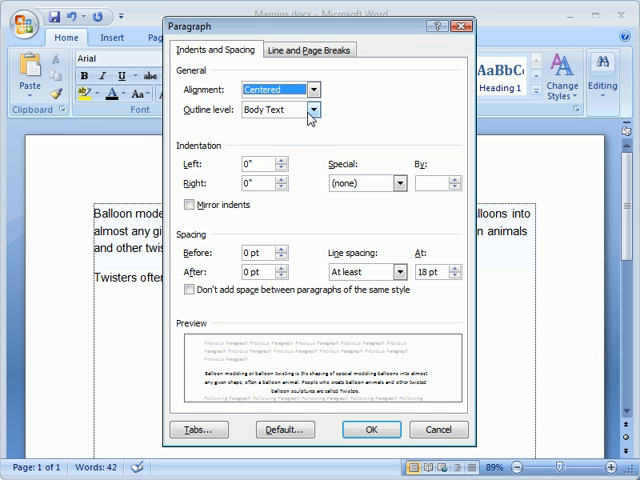
{"action": "left_click", "coordinate": [288, 160]}
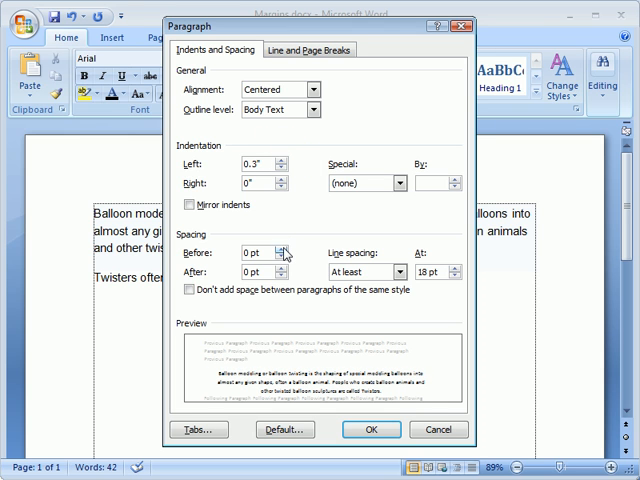
{"action": "left_click", "coordinate": [288, 244]}
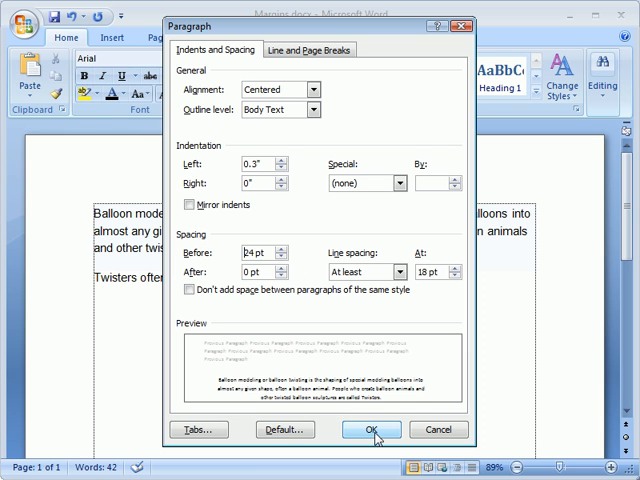
{"action": "left_click", "coordinate": [372, 428]}
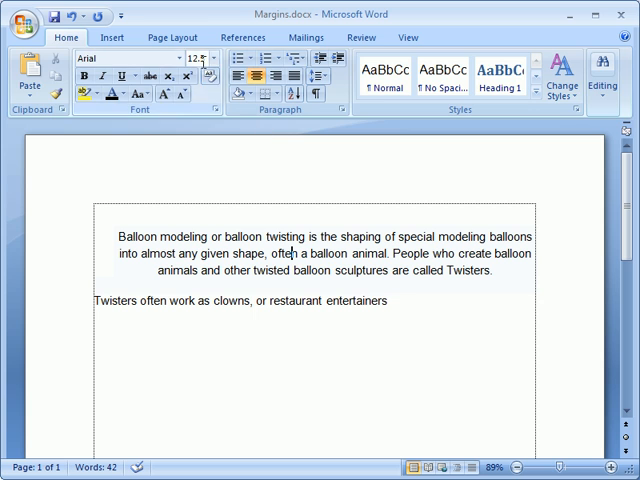
Bring the balloon paragraph's left indent to 0" and lower its space before with the Page Layout spinners.
{"action": "left_click", "coordinate": [172, 36]}
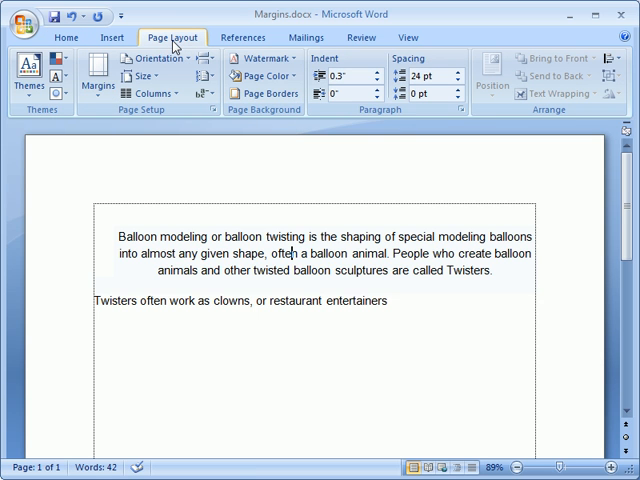
{"action": "left_click", "coordinate": [376, 80]}
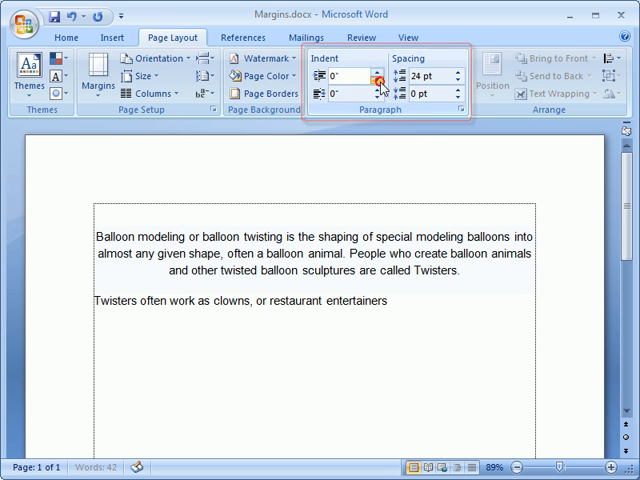
{"action": "left_click", "coordinate": [462, 80]}
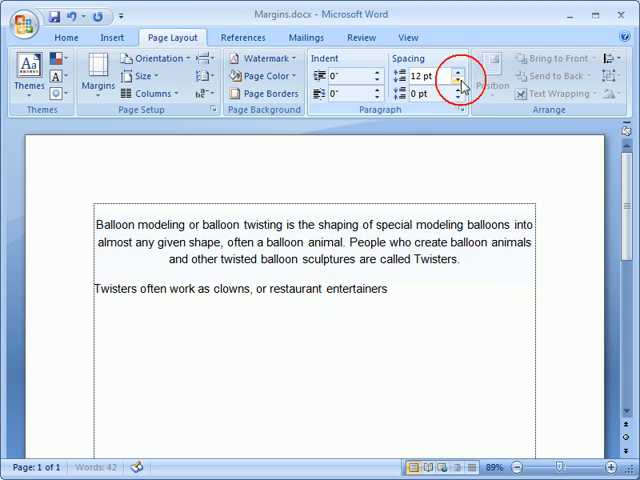
{"action": "left_click", "coordinate": [460, 80]}
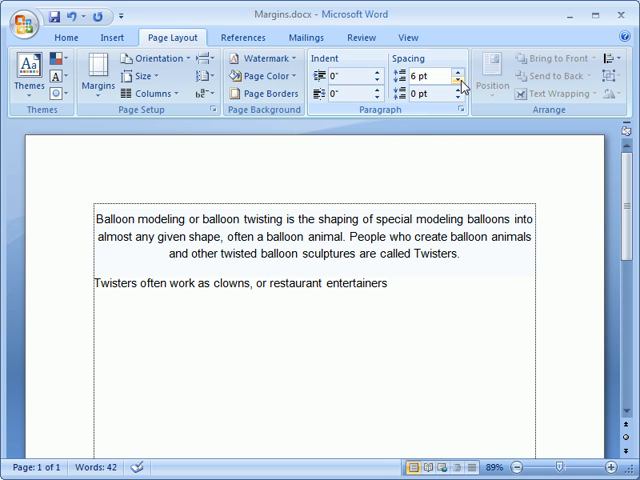